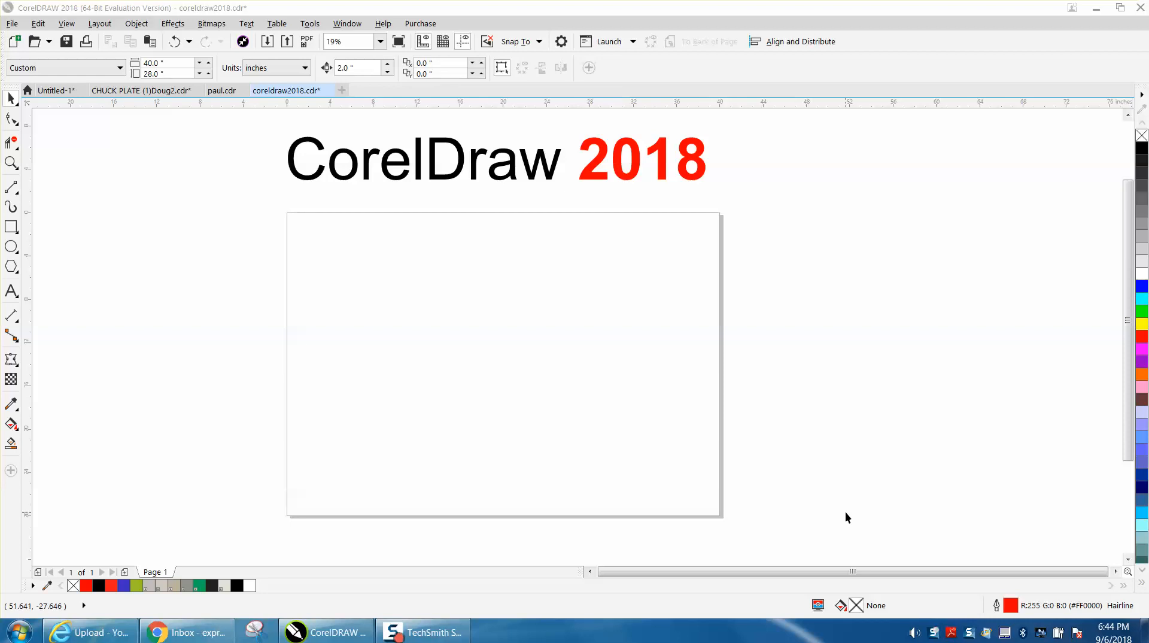
mouse_move(164, 51)
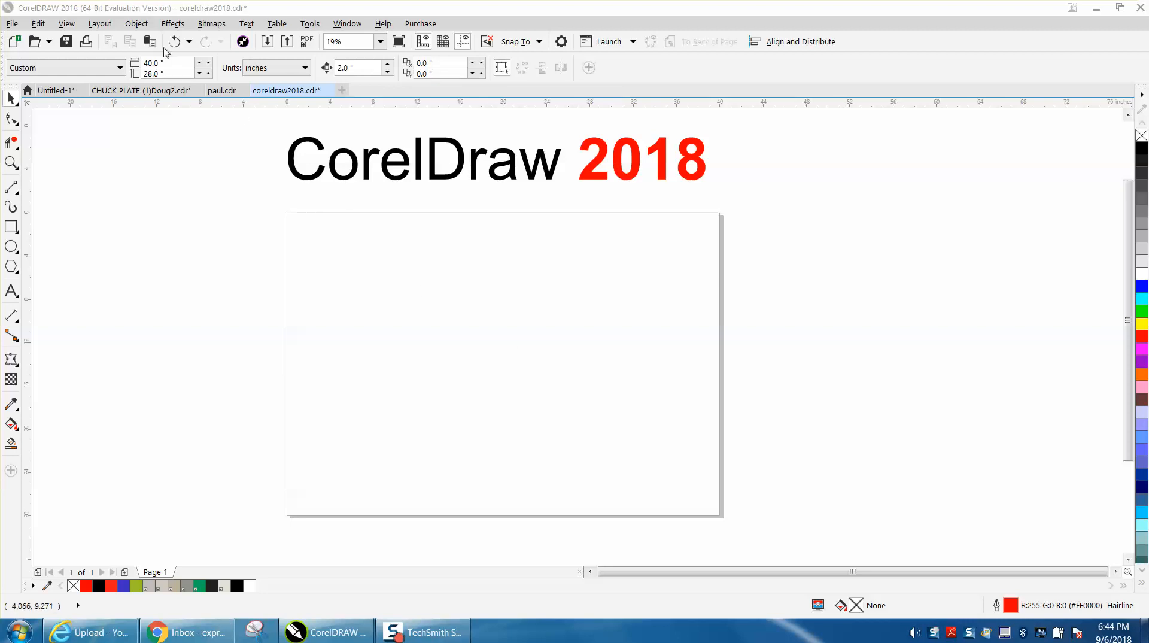
Create a new symmetry layer via Object > Symmetry > Create New Symmetry
click(135, 23)
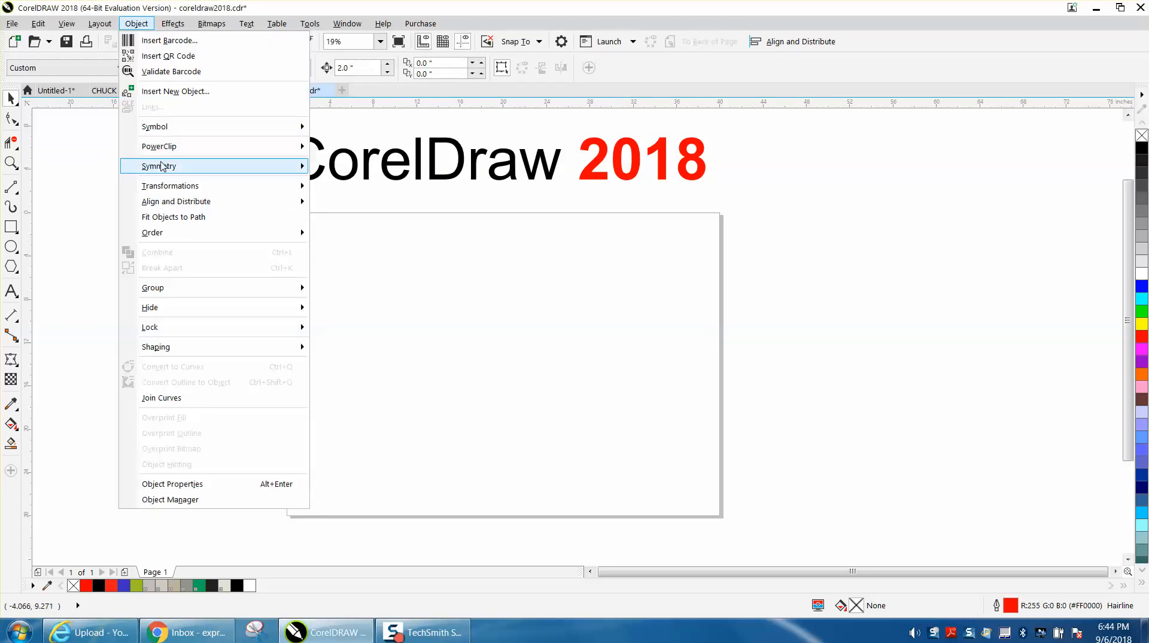
mouse_move(159, 165)
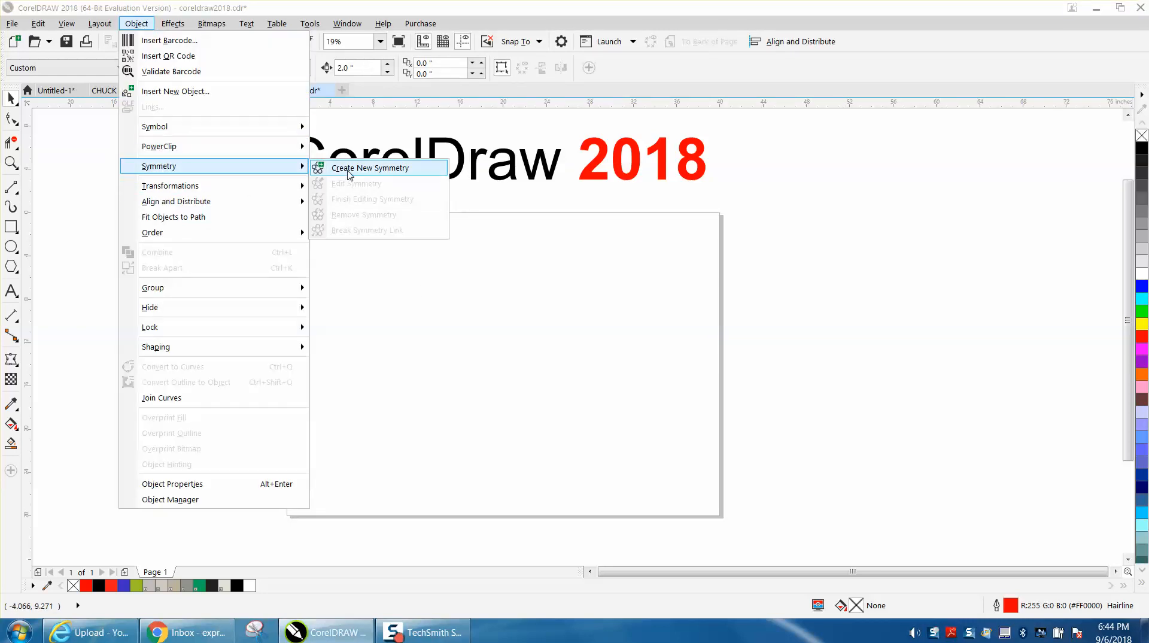
click(370, 168)
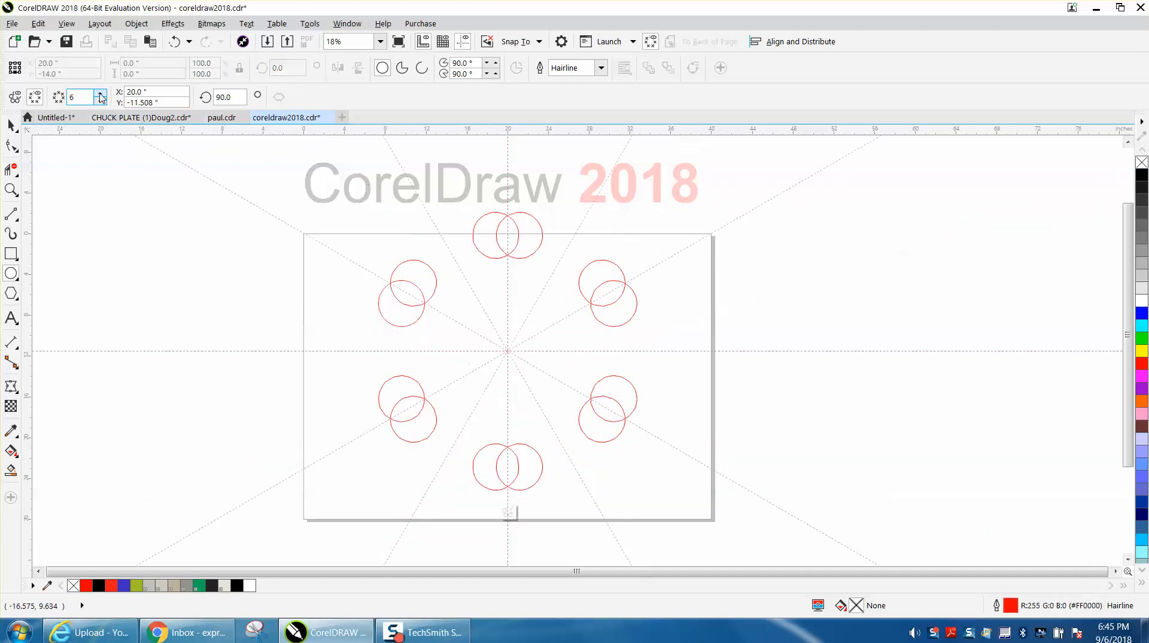
Raise the symmetry line count to seven mirror lines
click(101, 94)
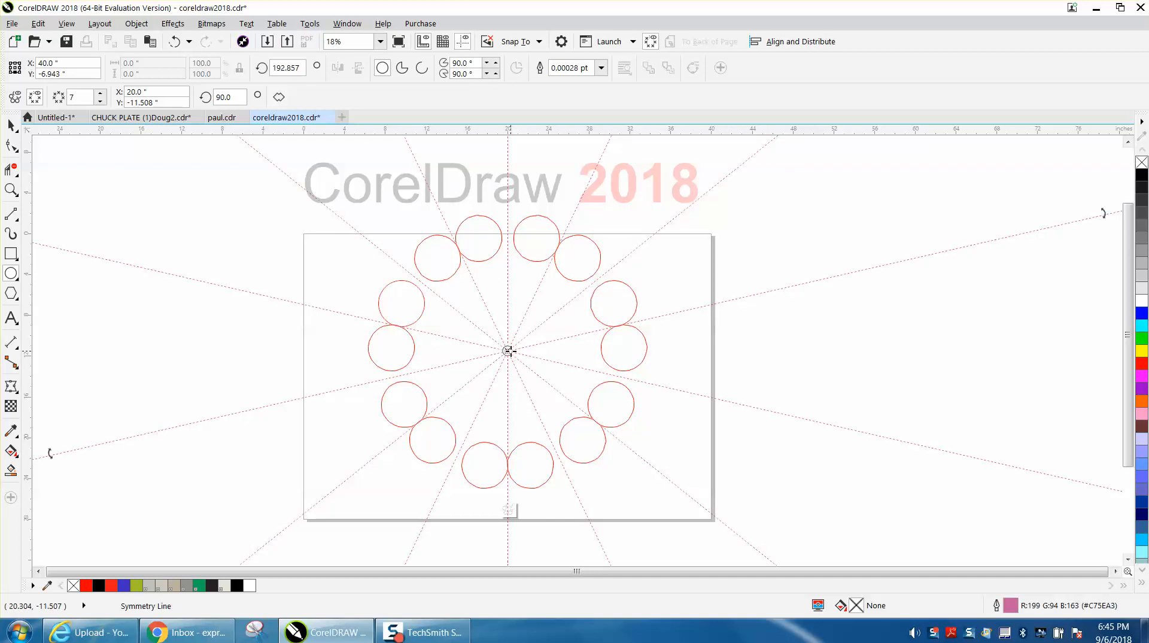
mouse_move(1087, 217)
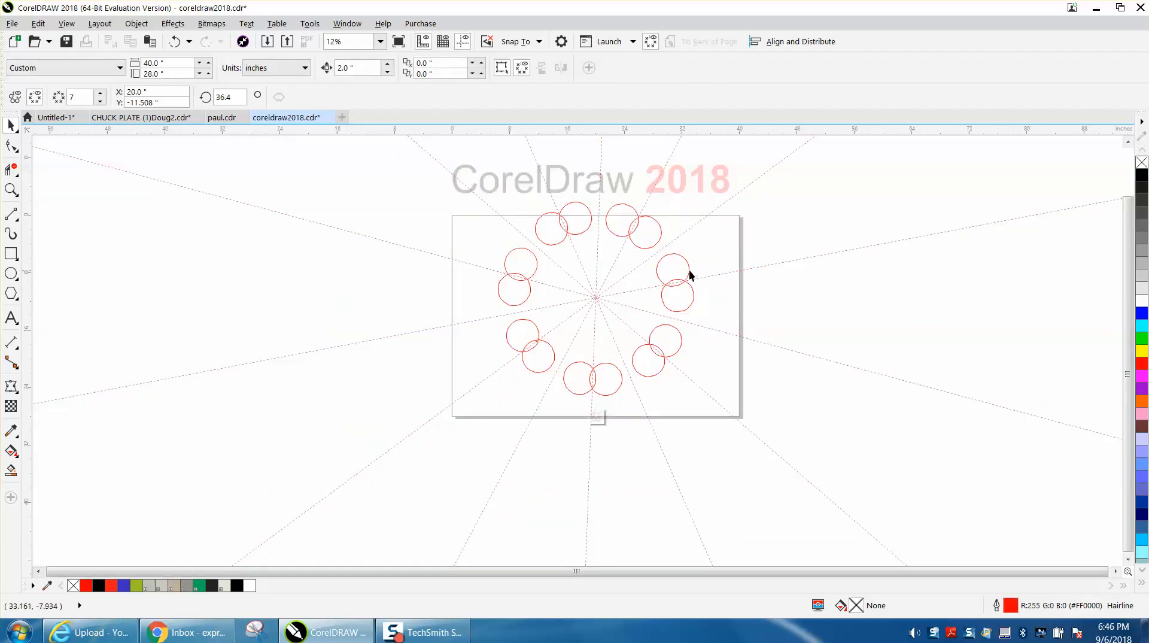
mouse_move(553, 256)
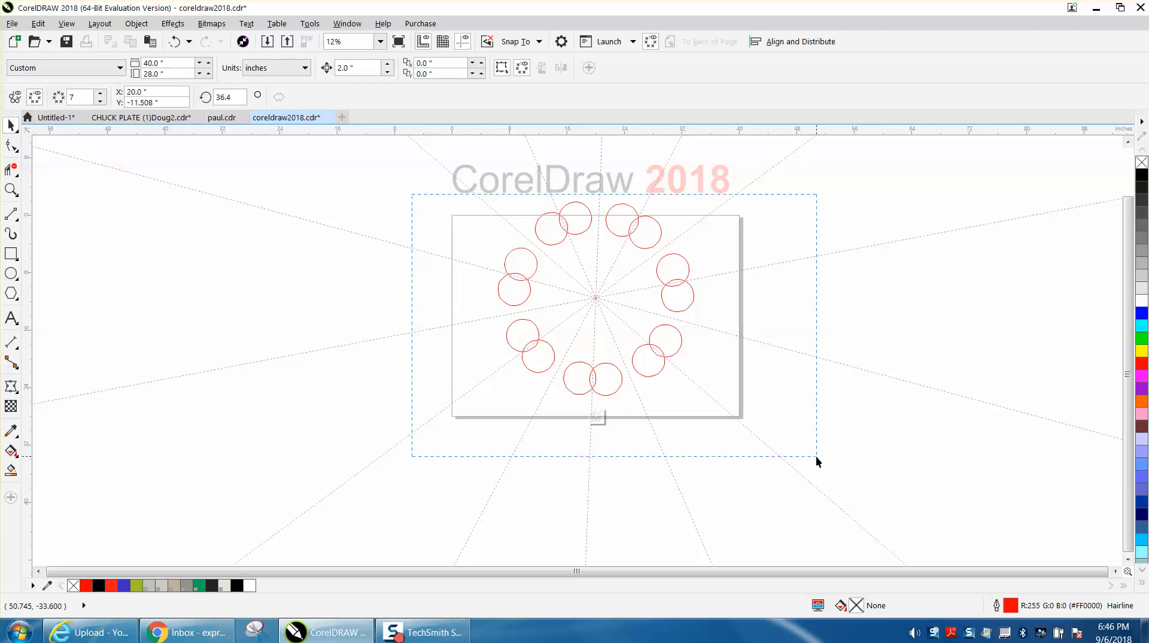
Select a circle and grab a symmetry line to widen the ring of fourteen circles
click(521, 265)
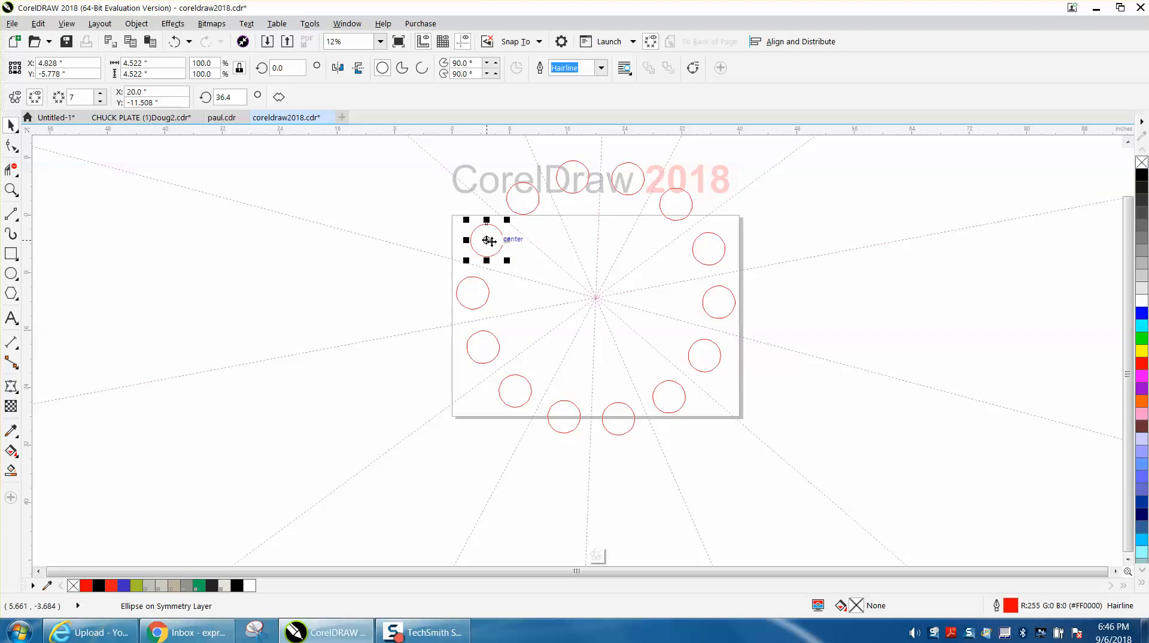
click(540, 264)
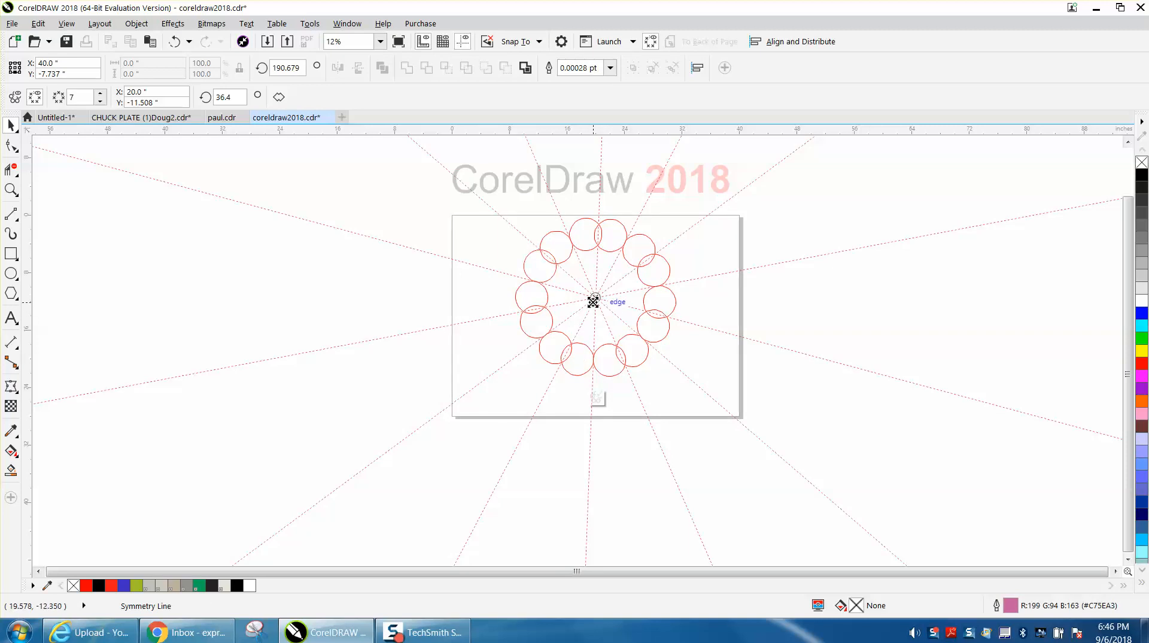
mouse_move(1099, 203)
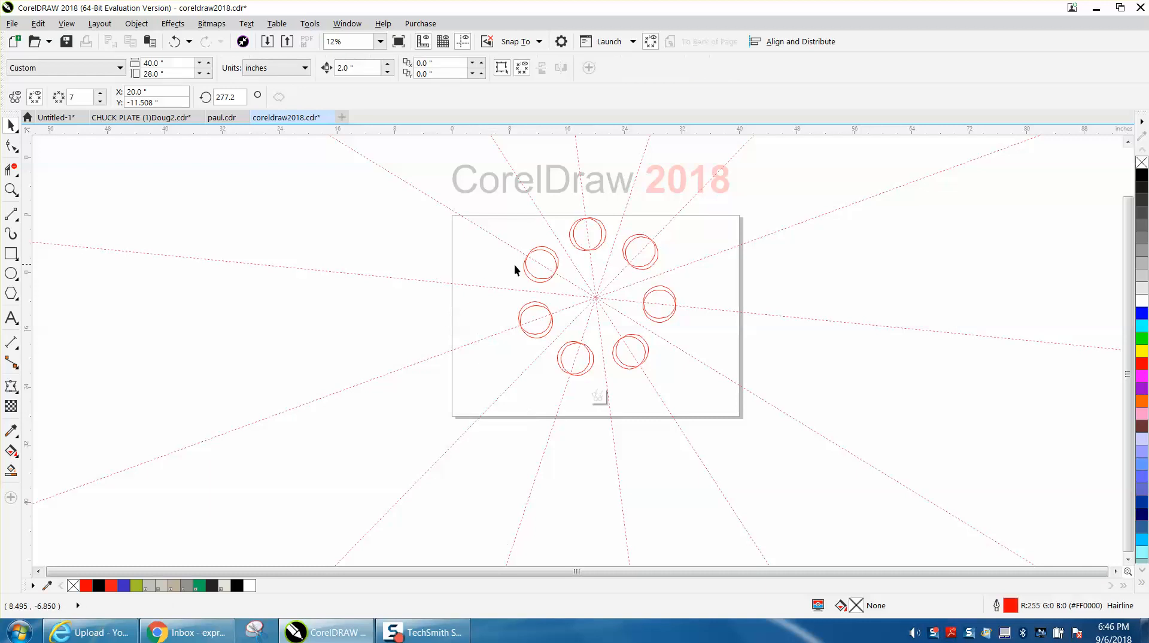
Reselect the top-left circle and move it outward to even the ring spacing
click(540, 265)
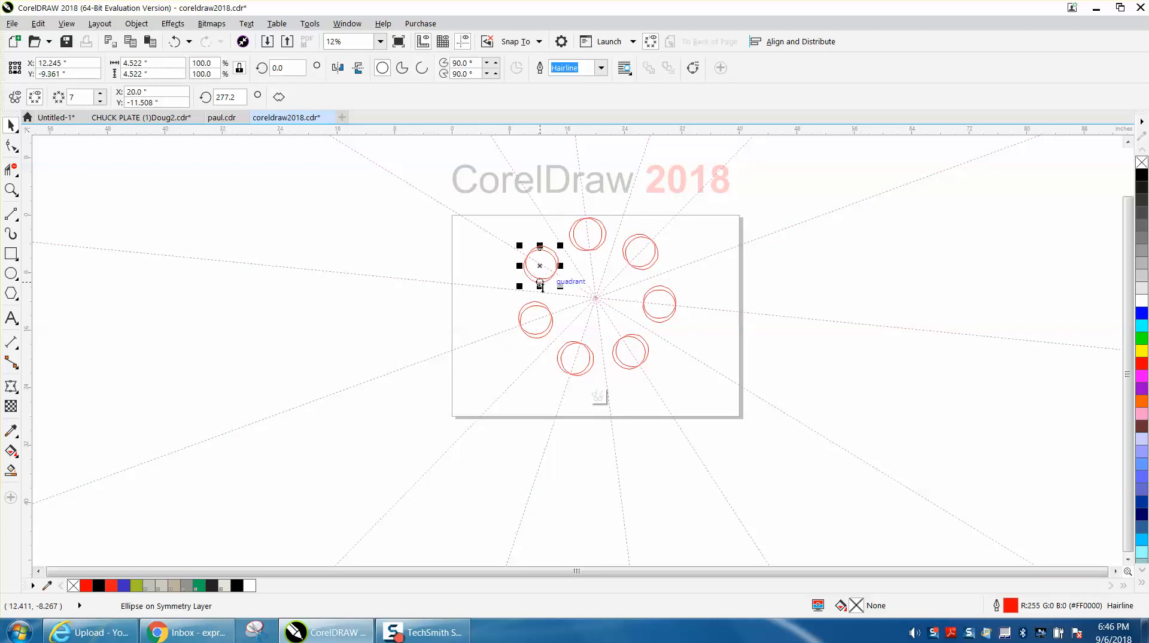
click(683, 391)
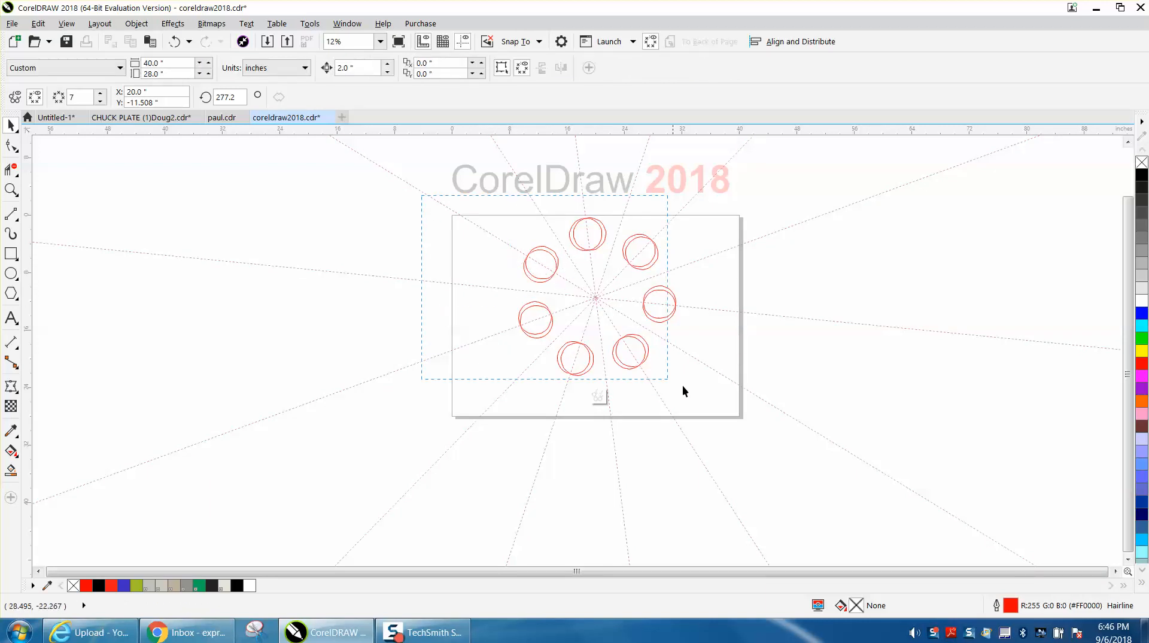
click(529, 265)
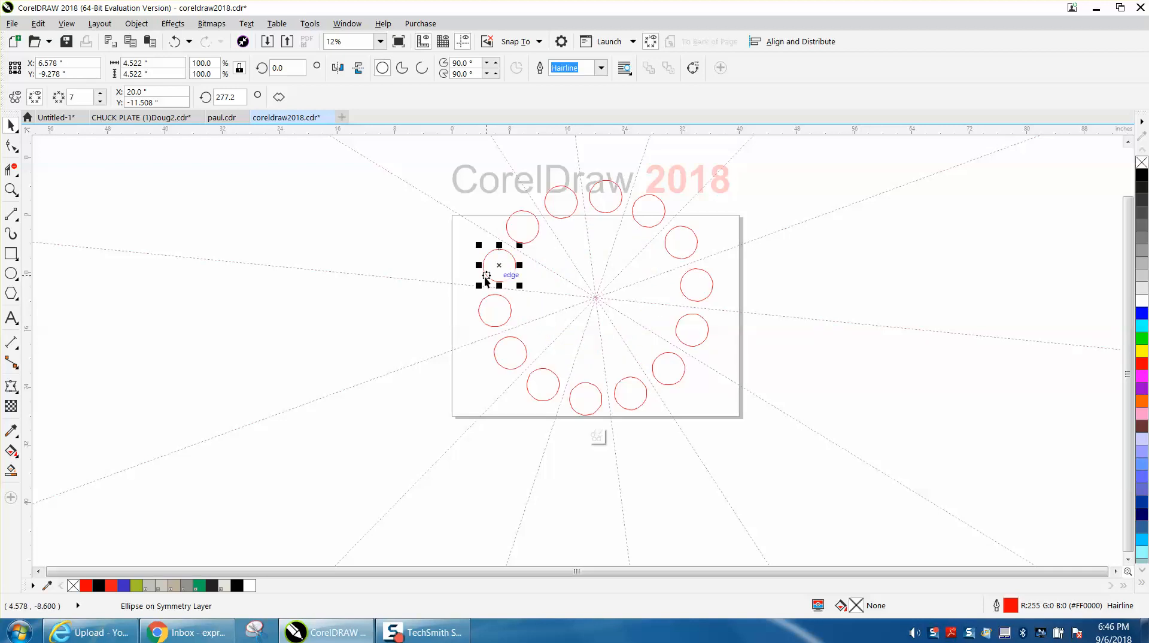
scroll(down, 3)
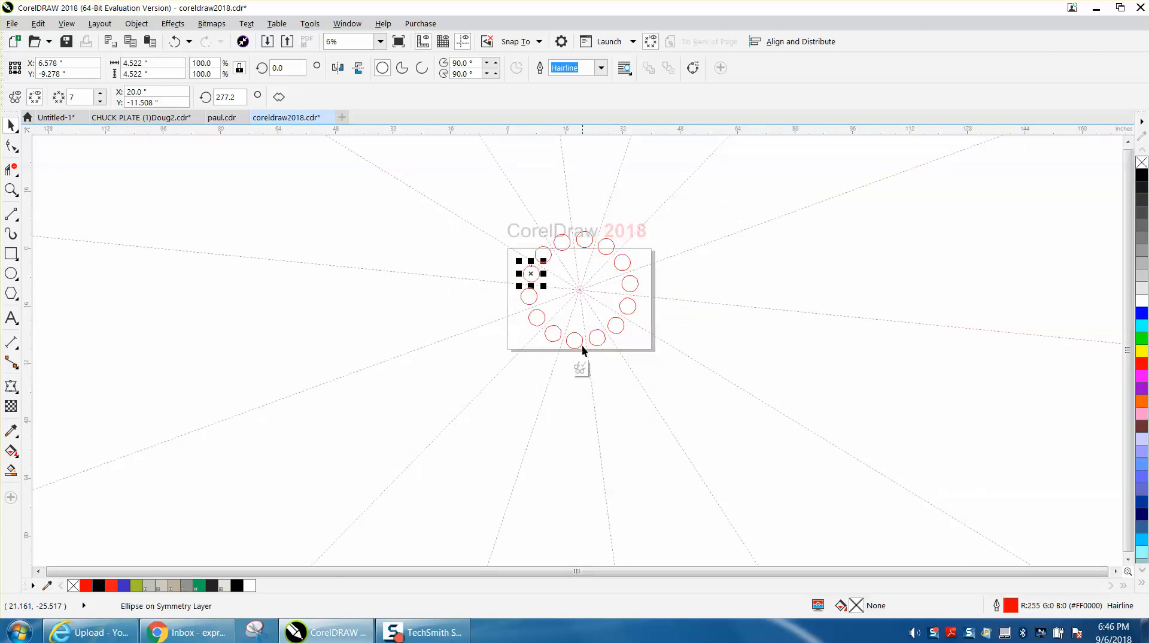